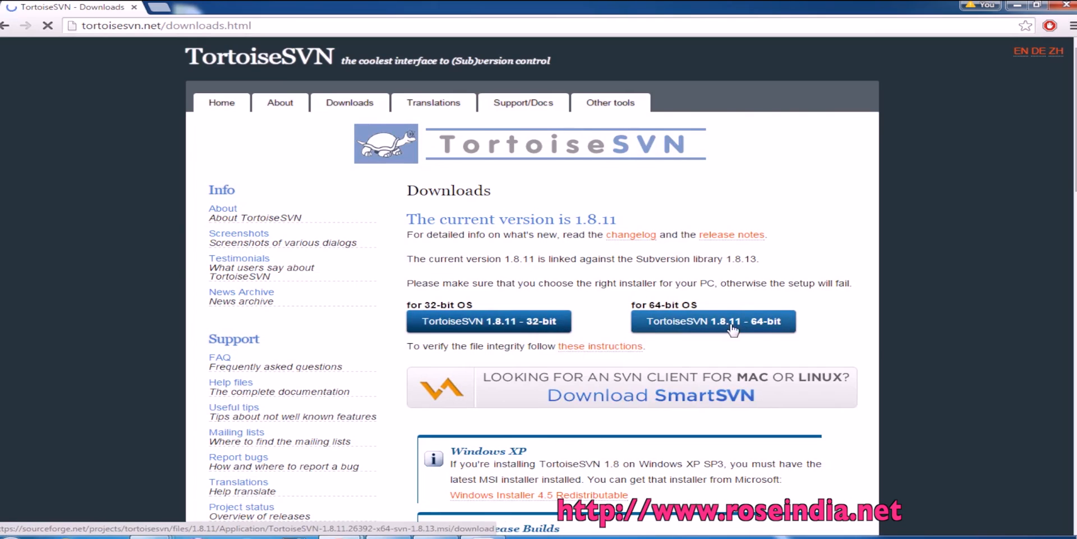
mouse_move(489, 321)
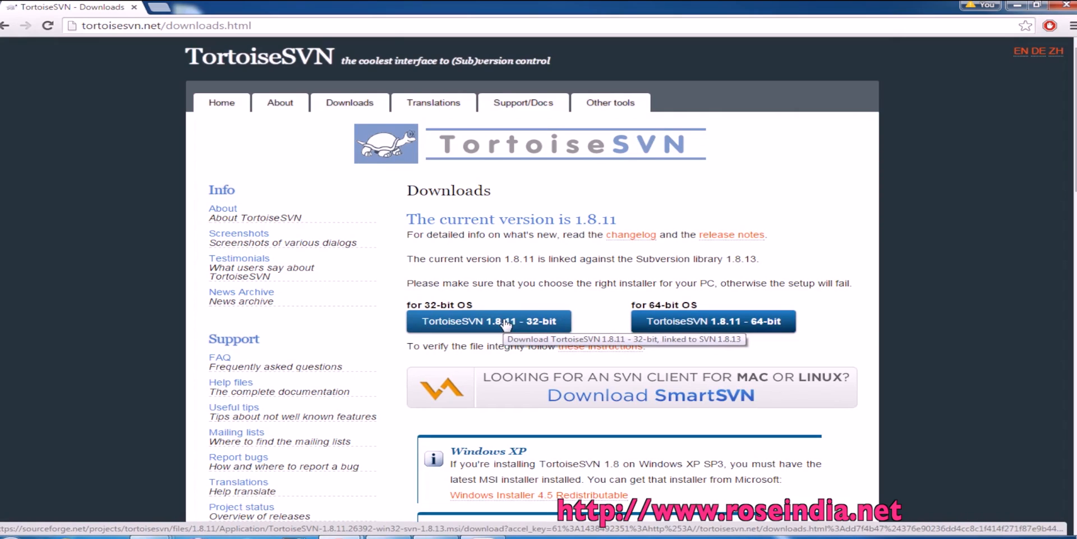
- Request the TortoiseSVN 1.8.11 32-bit installer from the Downloads page
left_click(489, 321)
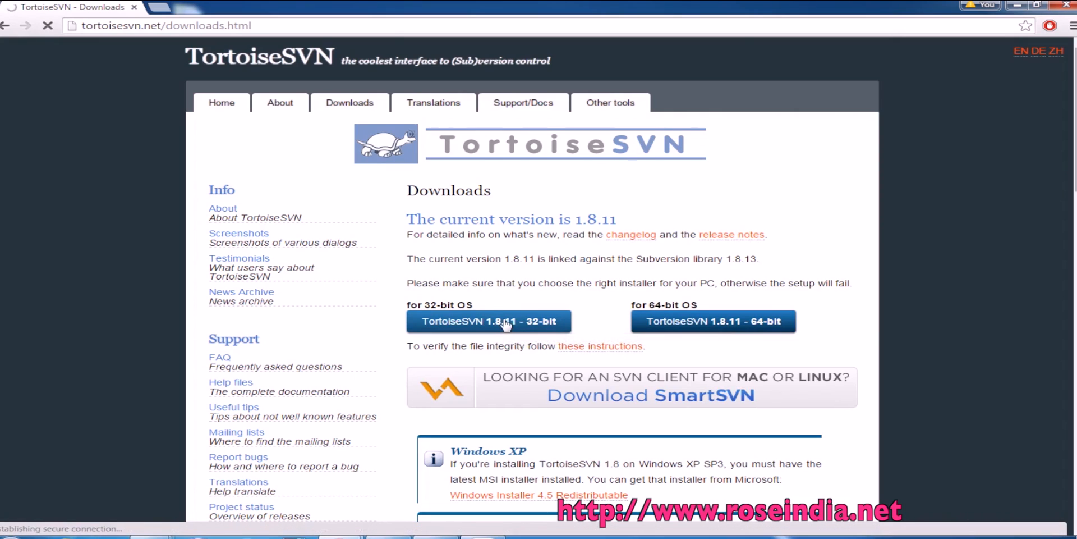
left_click(489, 321)
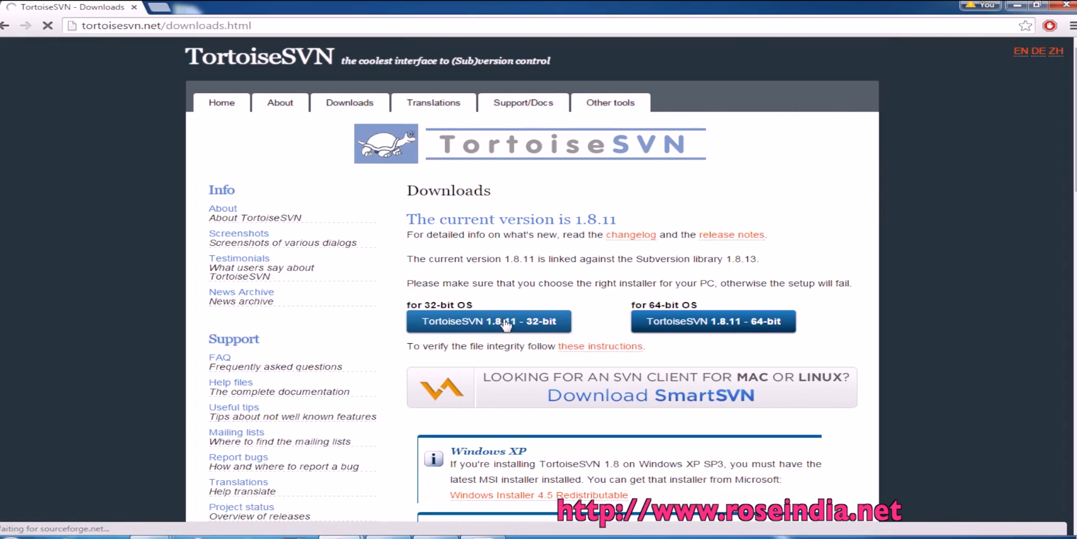
- Let the SourceForge countdown start the 32-bit installer download
left_click(490, 321)
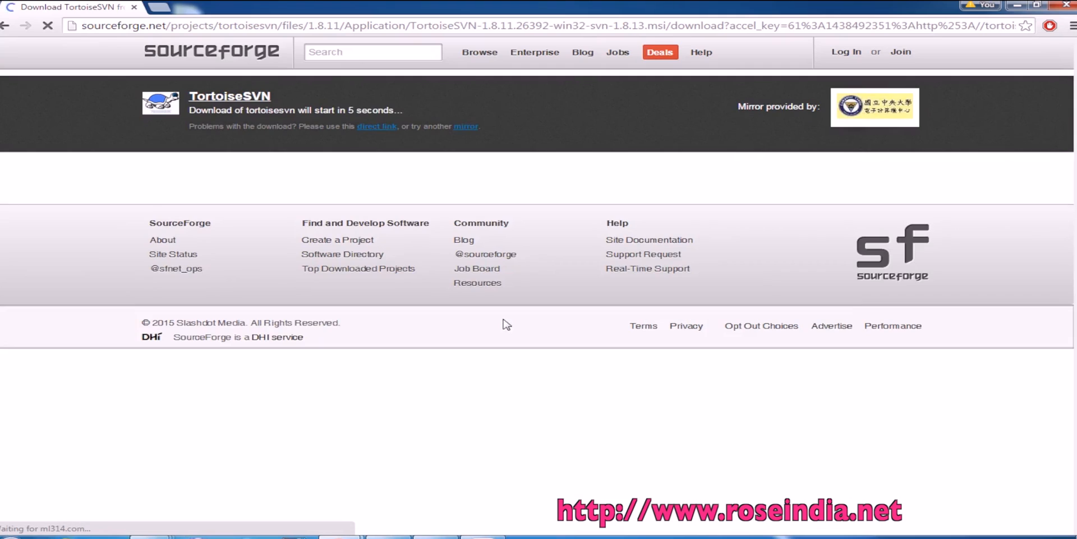
mouse_move(1013, 139)
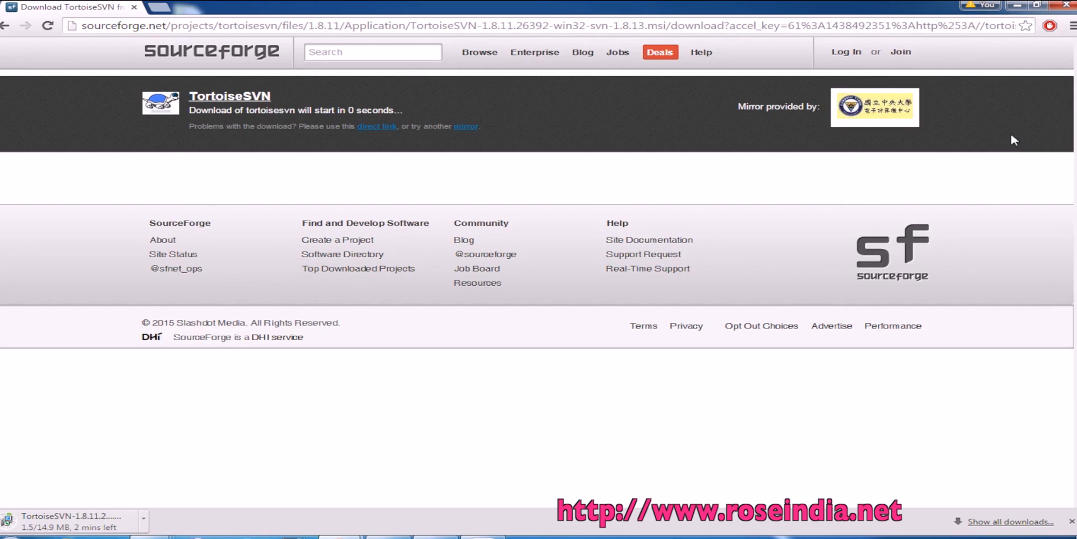
- Refresh the softwares folder and launch the TortoiseSVN 1.8.11 .msi installer
right_click(285, 263)
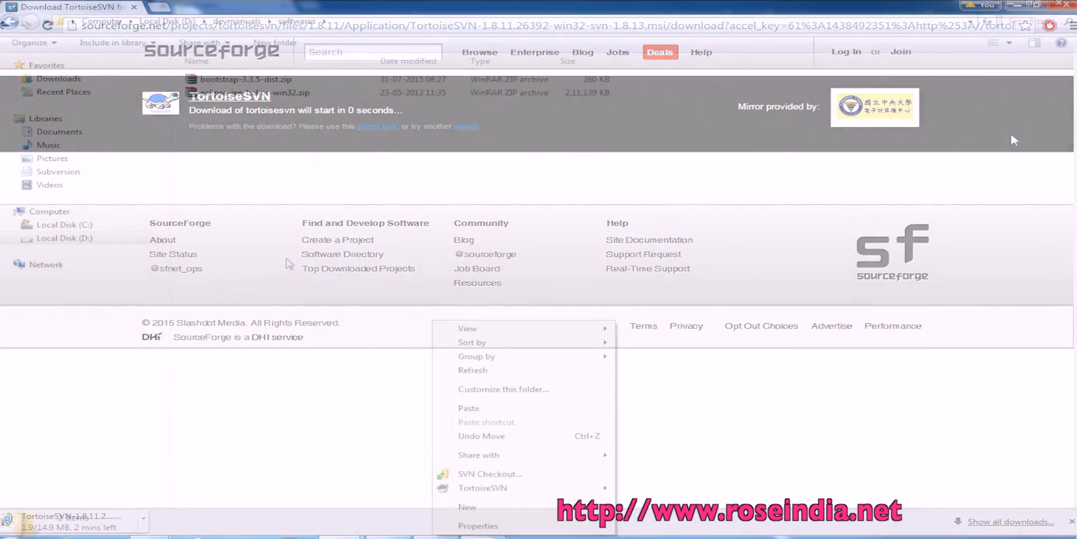
left_click(327, 241)
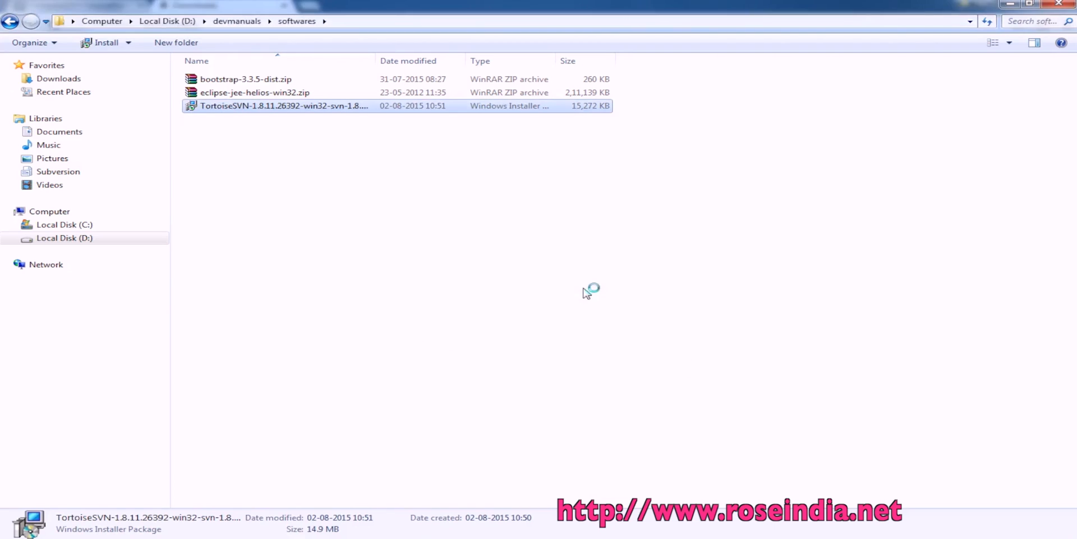
double_click(283, 106)
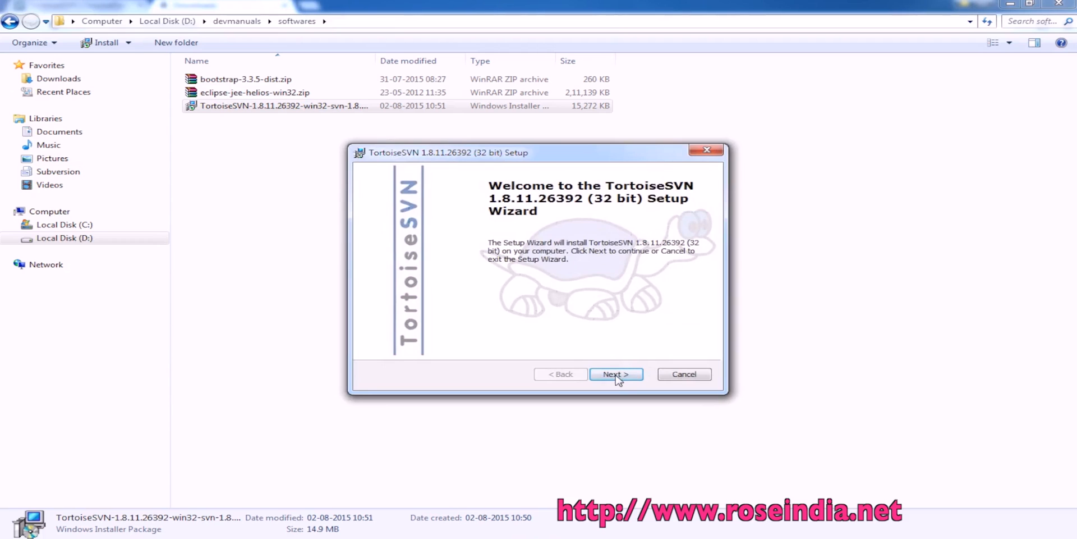
- Accept the license and default features, and let setup close applications using its files
left_click(615, 374)
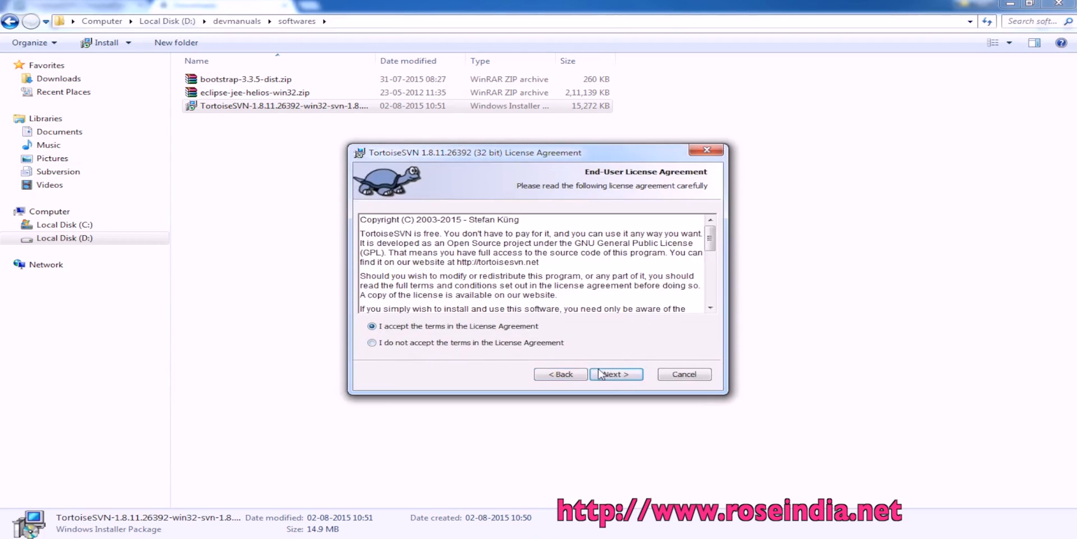
left_click(615, 374)
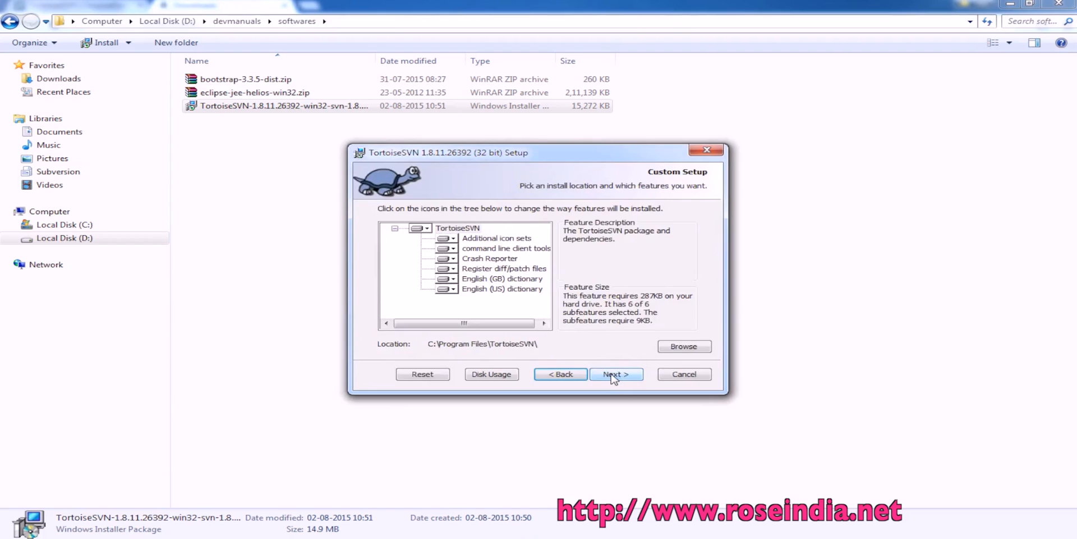
left_click(615, 373)
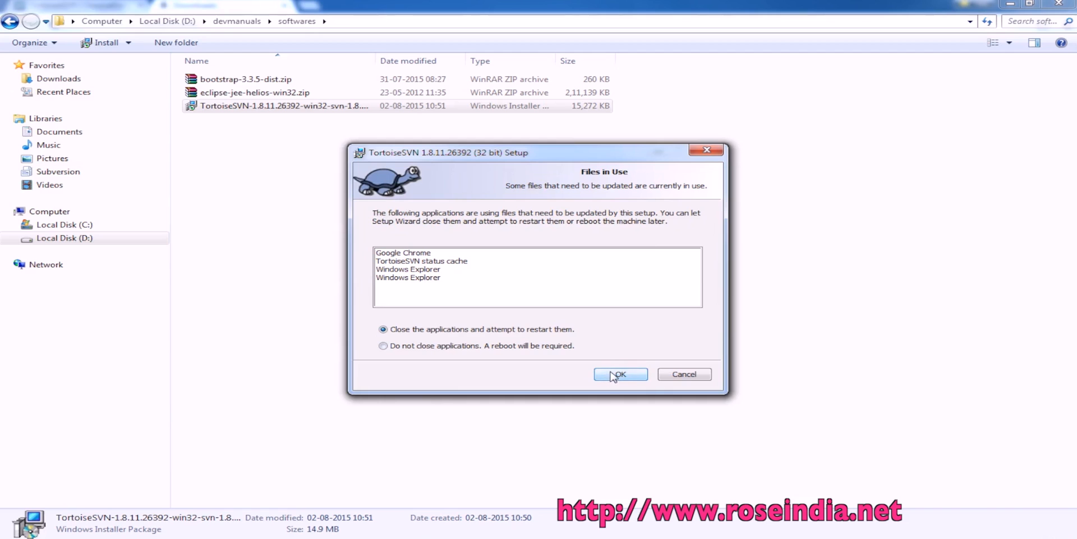
left_click(619, 374)
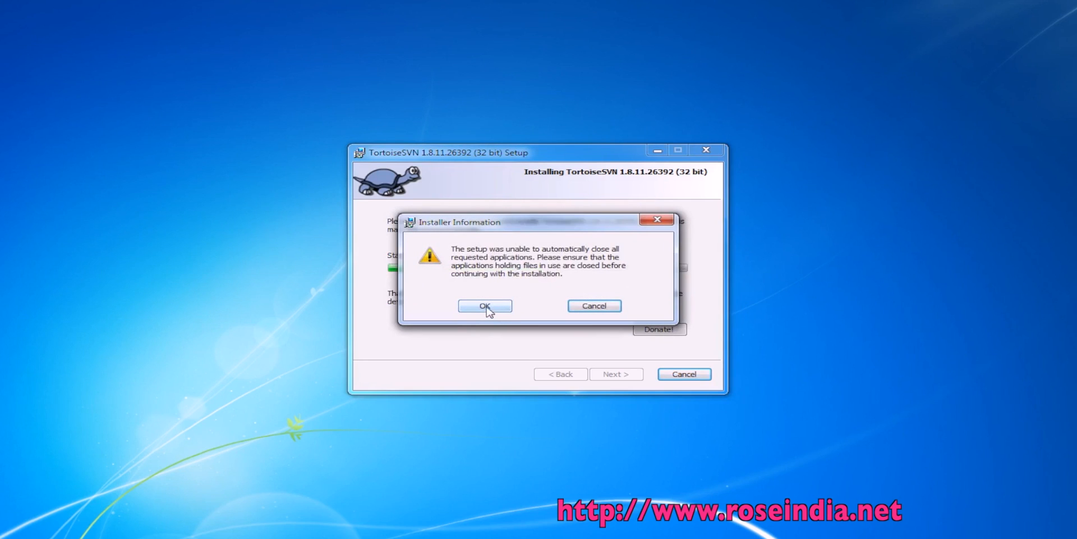
- Dismiss the Installer Information warning about applications still in use
left_click(485, 306)
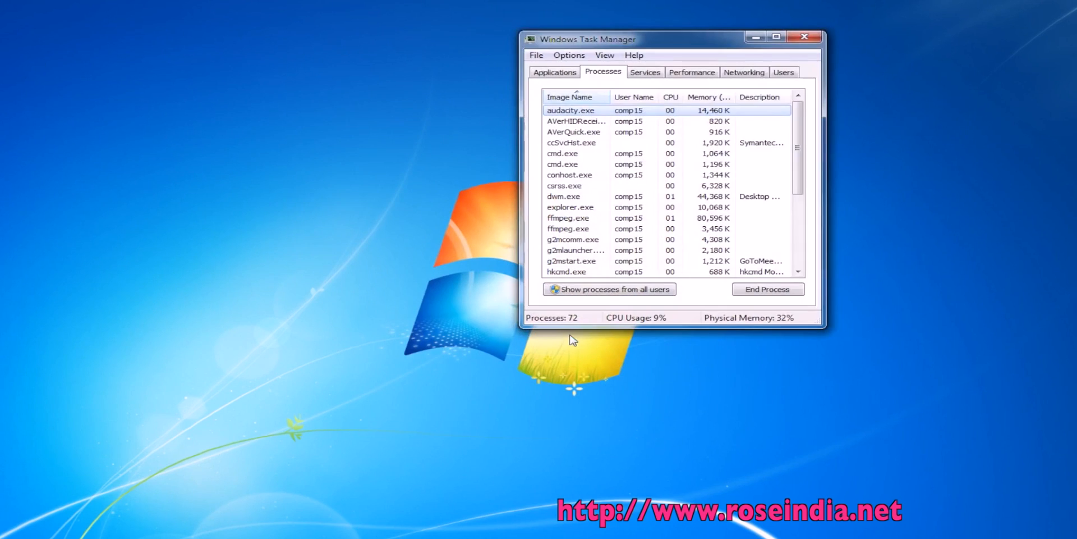
- Run 'explorer' as a new task from Task Manager's File menu
left_click(536, 55)
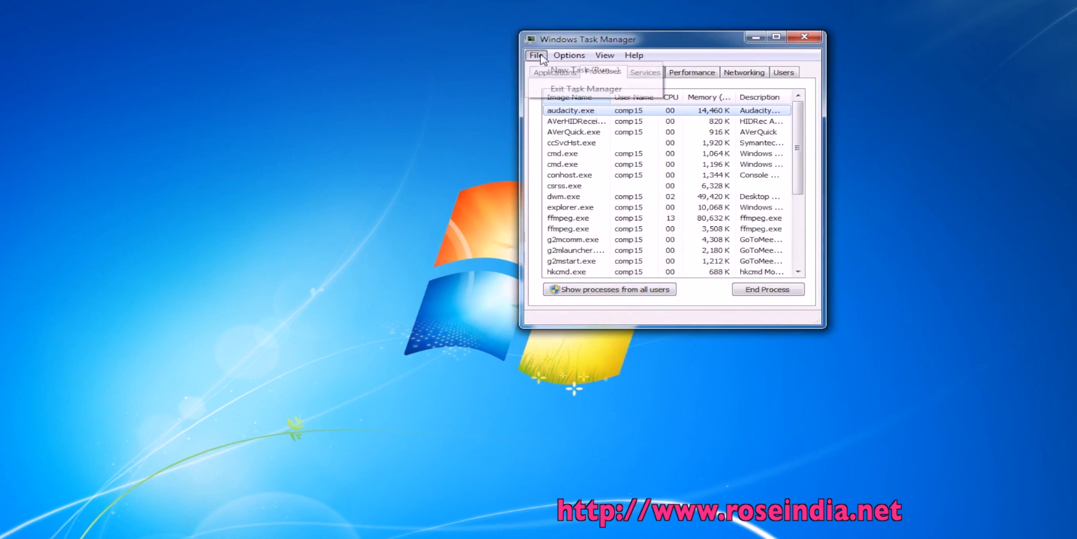
left_click(581, 69)
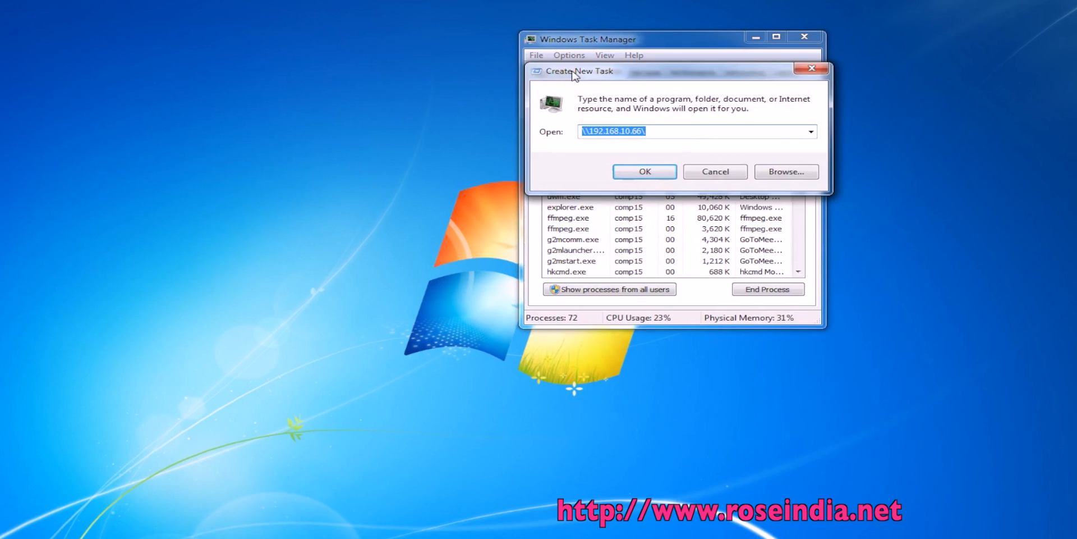
type("explorer")
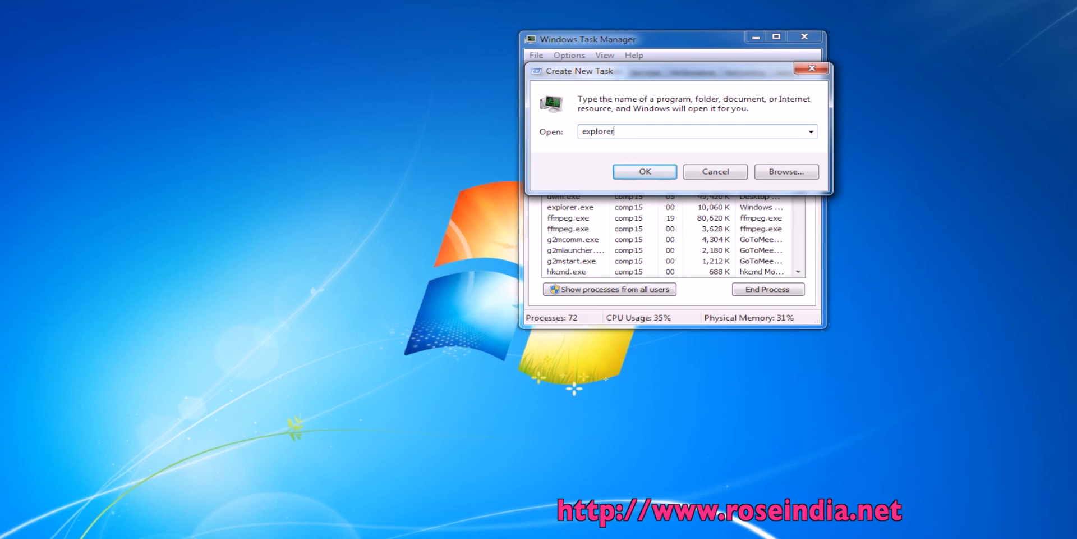
left_click(643, 171)
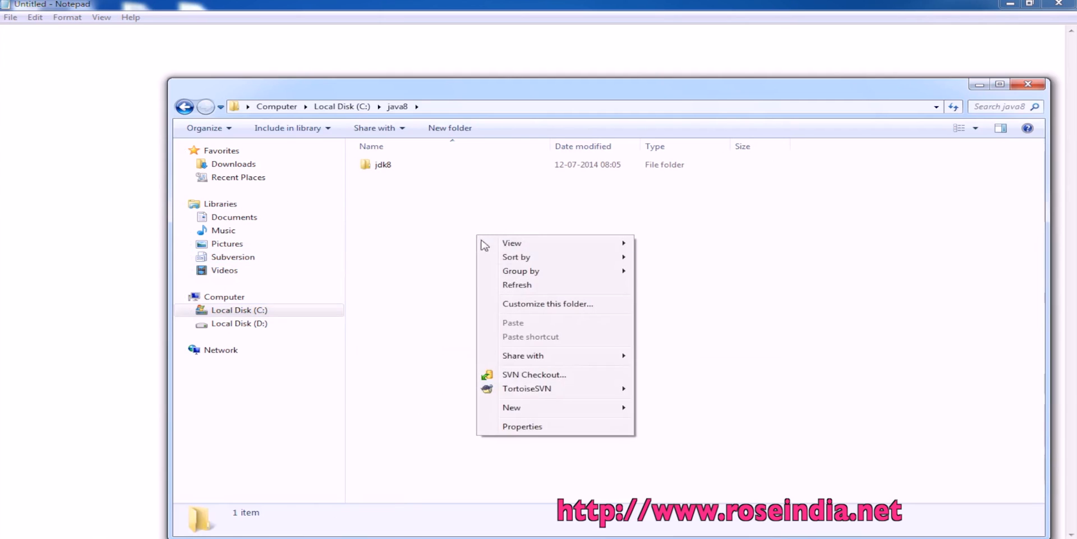
mouse_move(527, 388)
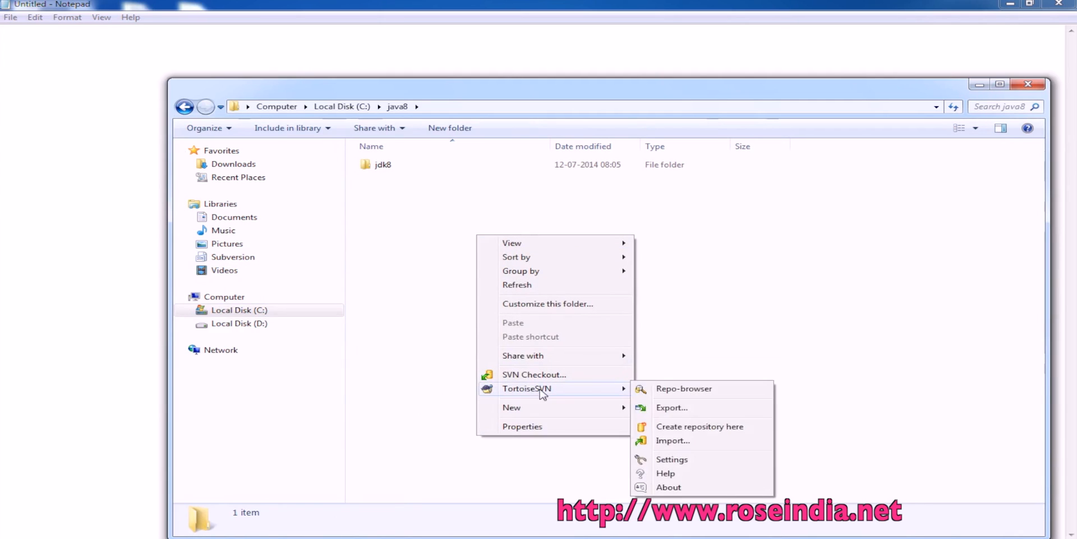
- Choose TortoiseSVN > Settings from the java8 folder's context menu
left_click(671, 458)
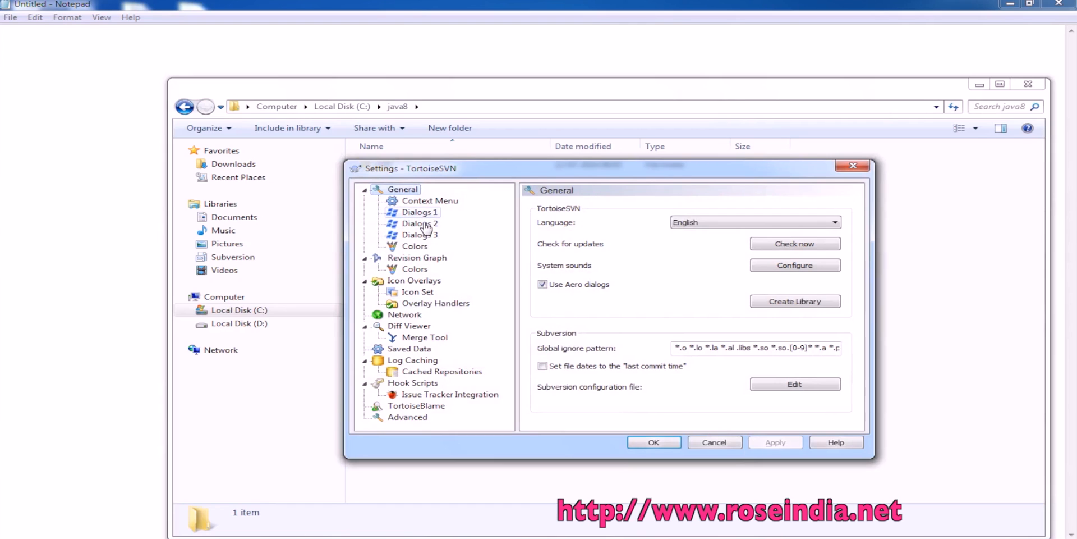
- View the Dialogs 1 and Dialogs 3 pages in TortoiseSVN Settings
left_click(419, 211)
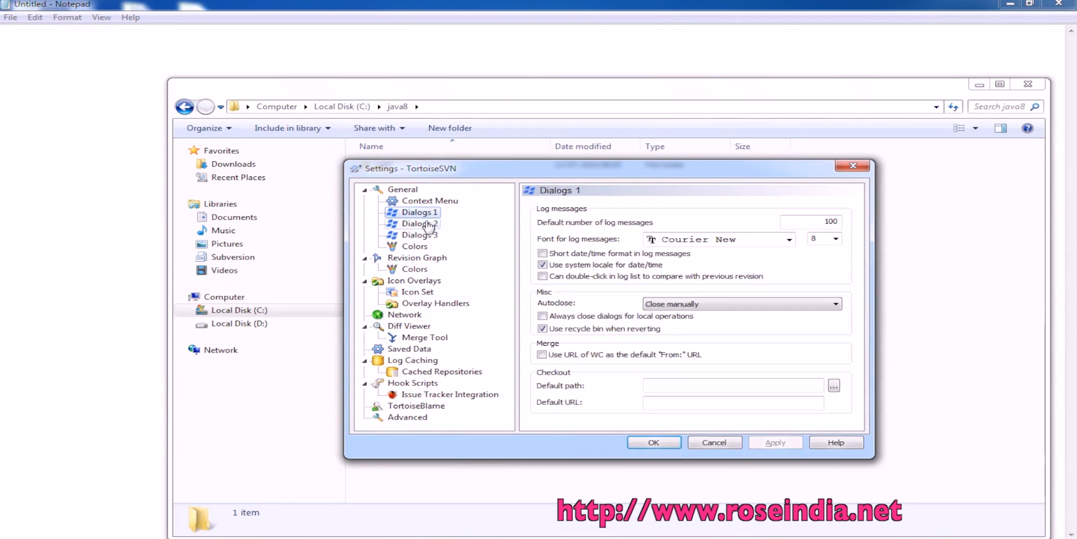
left_click(419, 234)
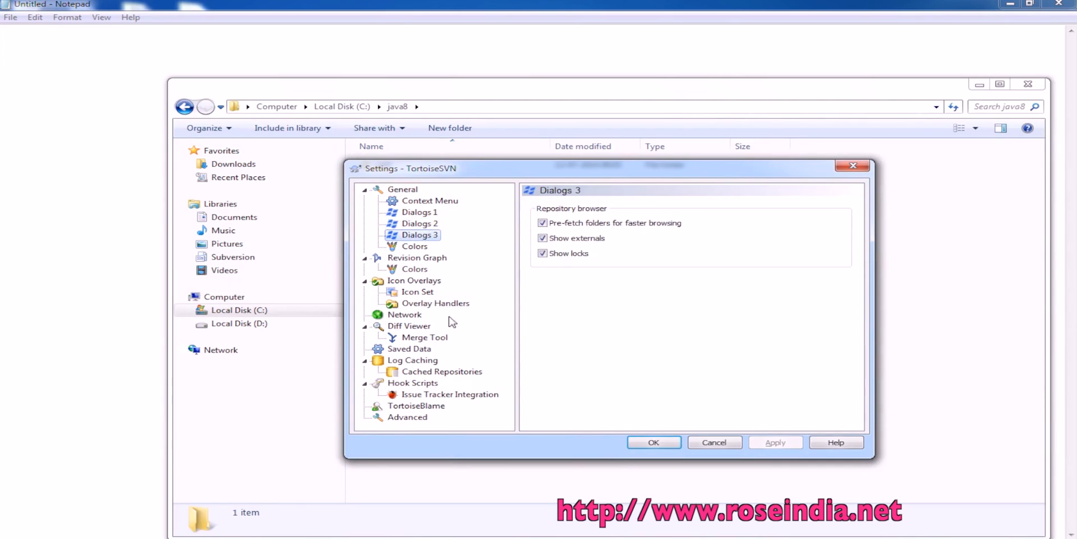
mouse_move(382, 400)
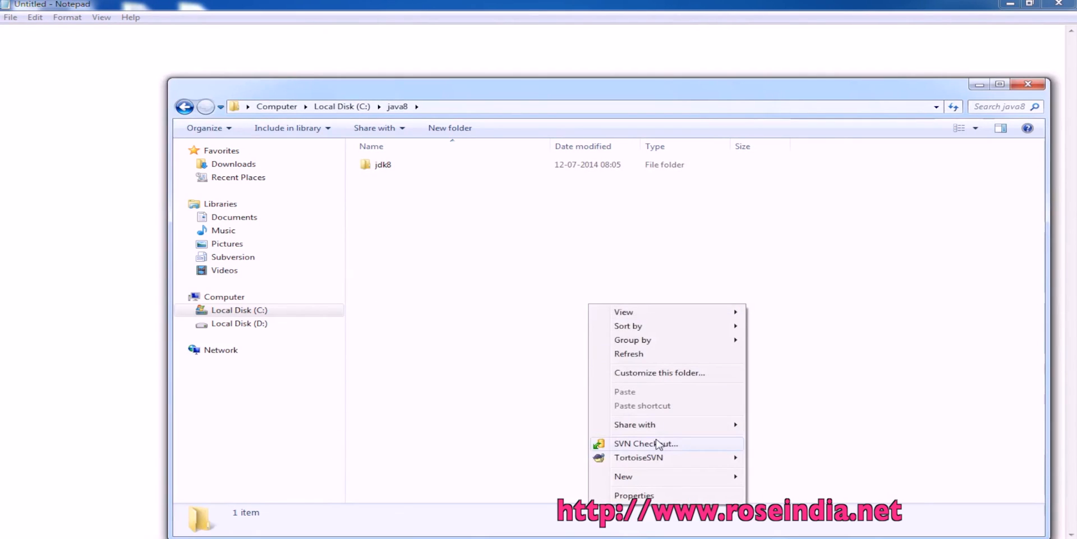
- Open SVN Checkout for java8 with URL svn://192.168.10.211/
left_click(644, 443)
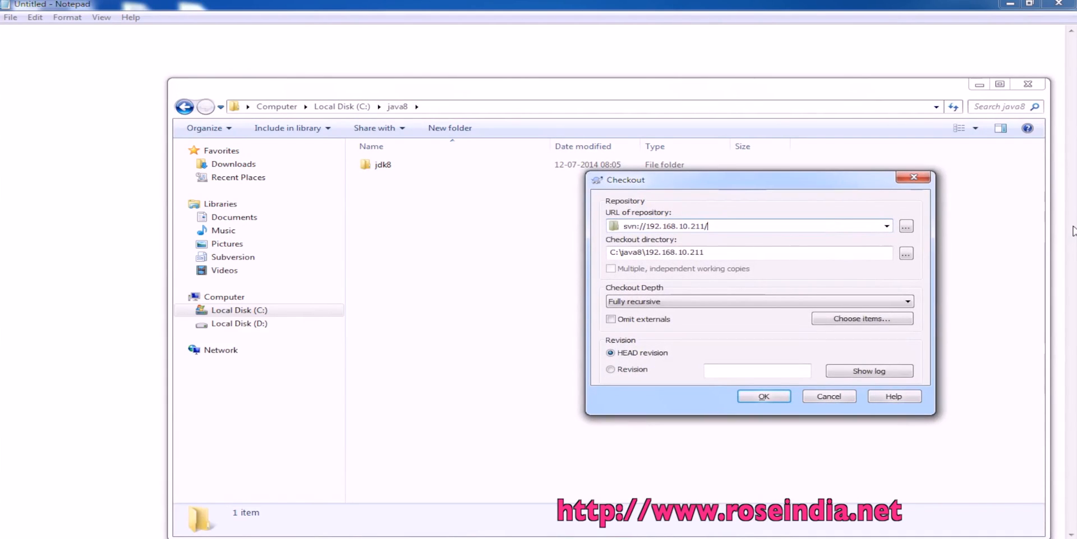
mouse_move(809, 224)
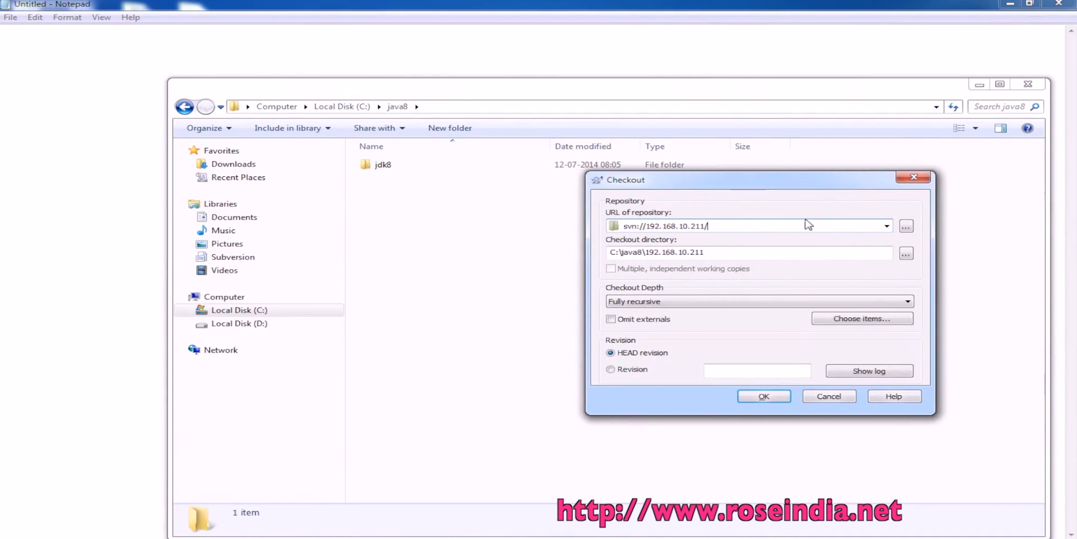